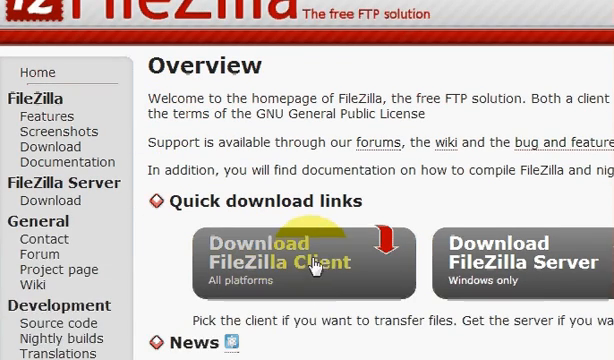
Step: Browse the filezilla-project.org page to locate the FileZilla Client download link
scroll(down, 3)
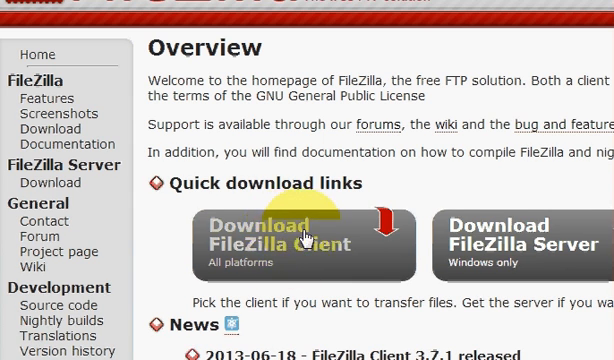
scroll(up, 3)
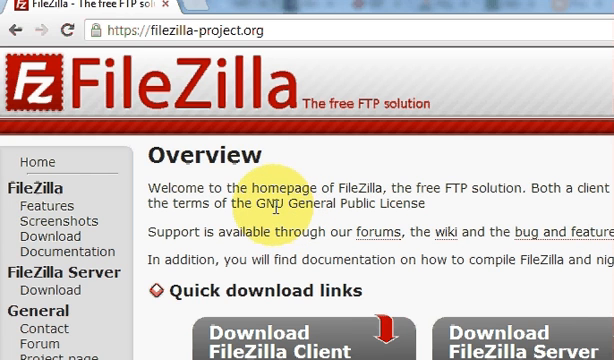
scroll(down, 3)
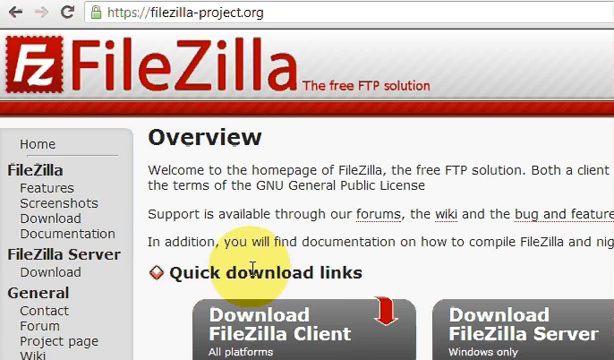
scroll(down, 3)
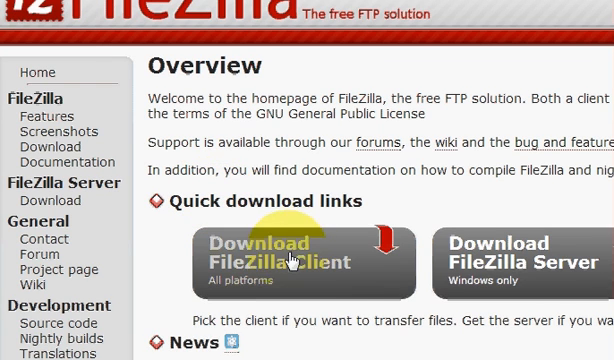
mouse_move(224, 164)
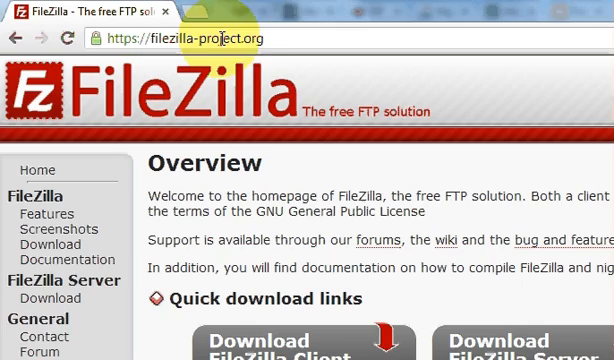
scroll(down, 3)
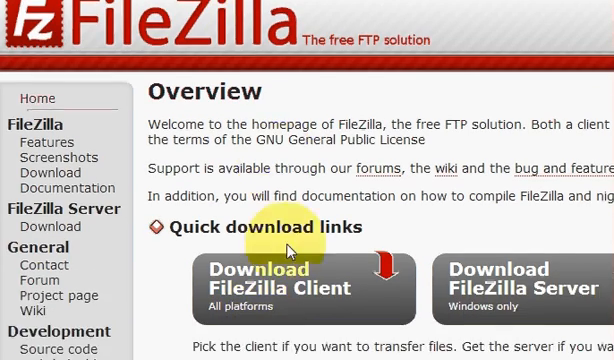
scroll(down, 3)
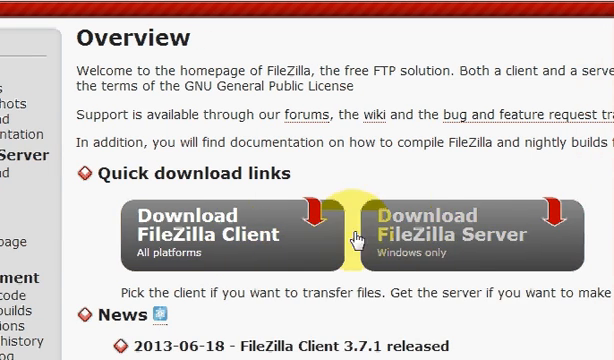
mouse_move(290, 230)
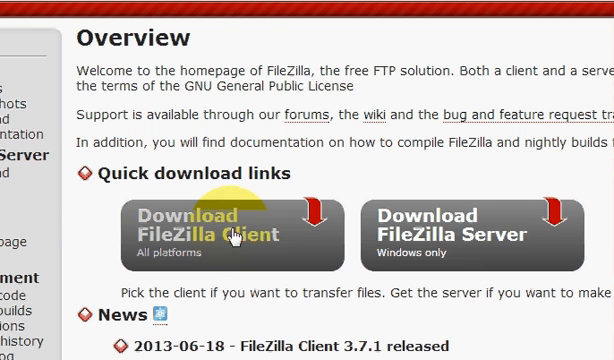
Step: Download the Windows installer for FileZilla Client 3.7.1 via the green Download Now button
click(224, 228)
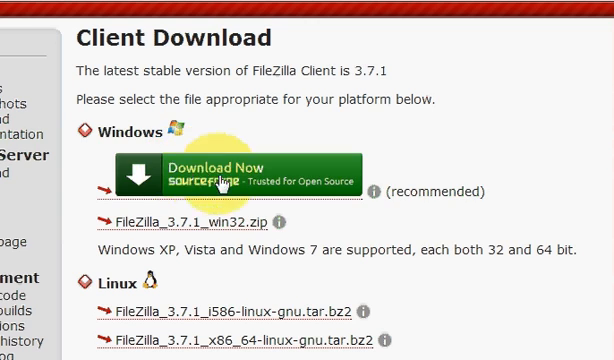
click(204, 172)
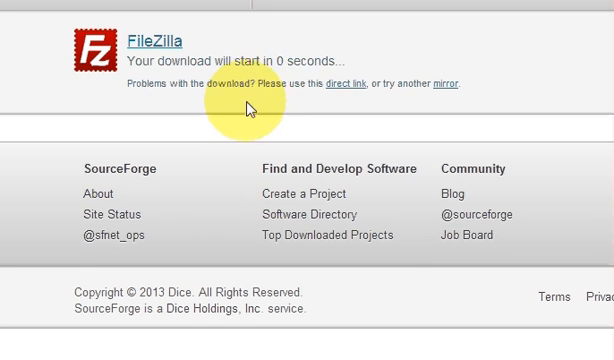
scroll(down, 3)
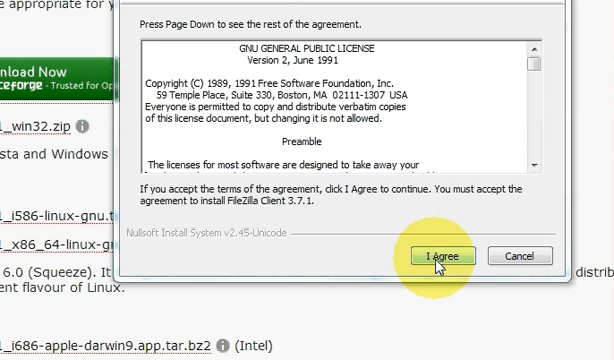
Step: Accept the GNU GPL licence and keep installation for anyone who uses this computer
click(440, 256)
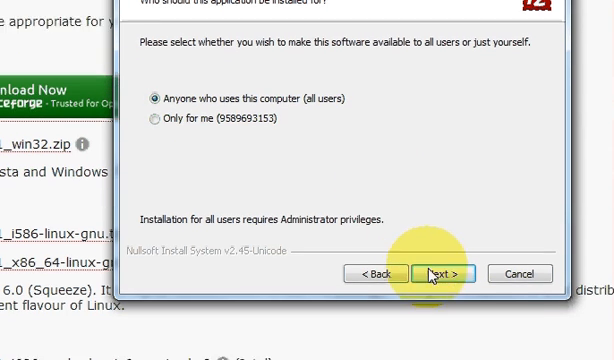
click(448, 272)
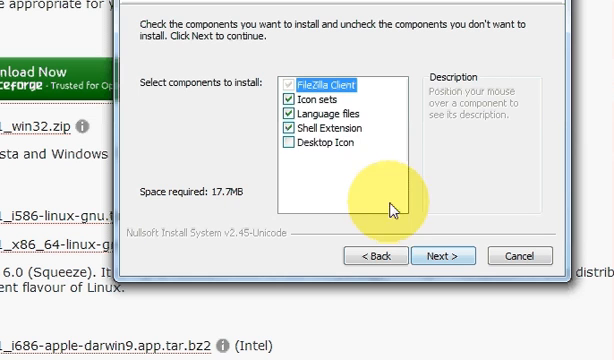
mouse_move(308, 144)
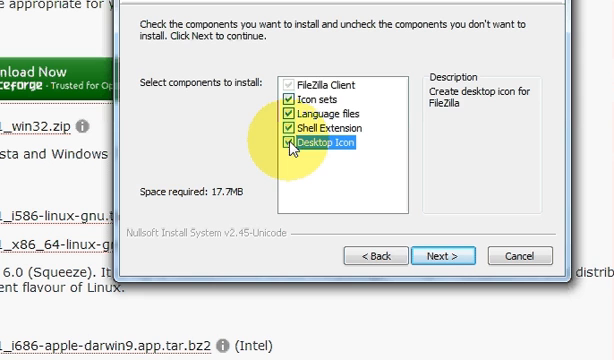
Step: Install with the chosen components into the default Program Files and Start Menu folders
click(288, 152)
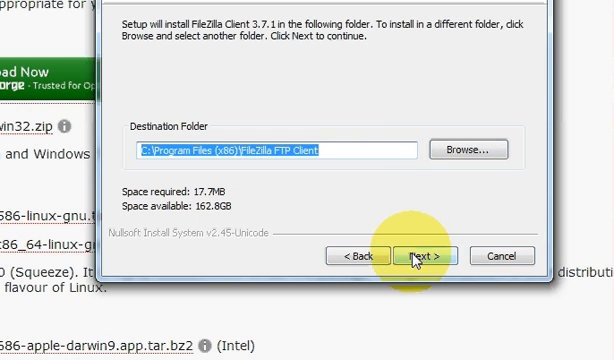
click(414, 256)
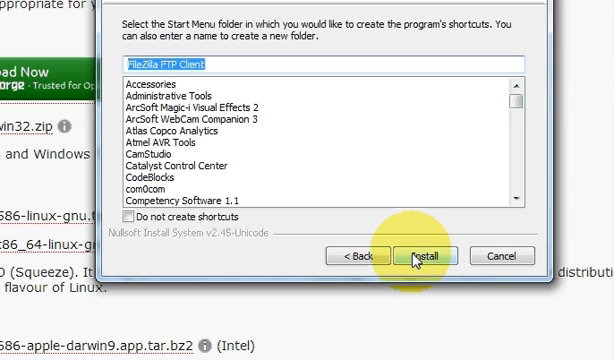
mouse_move(176, 228)
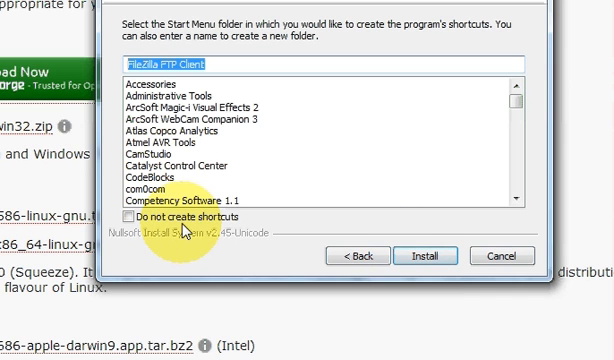
mouse_move(304, 252)
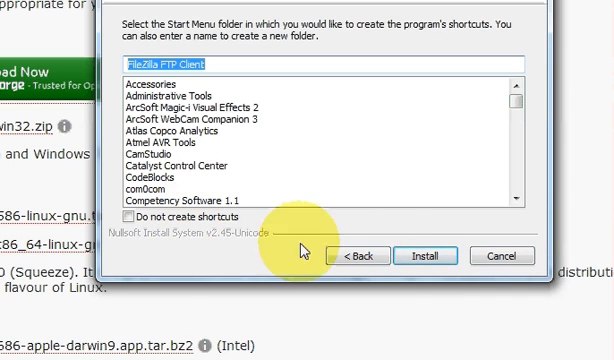
mouse_move(420, 256)
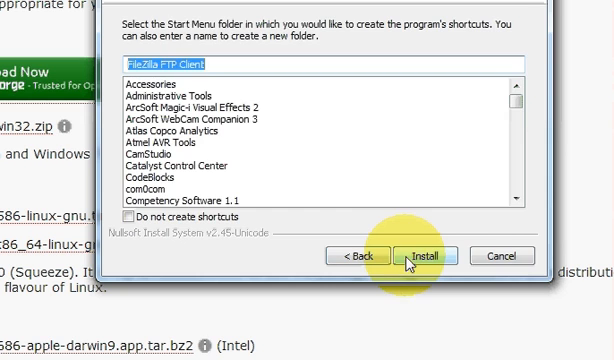
click(412, 256)
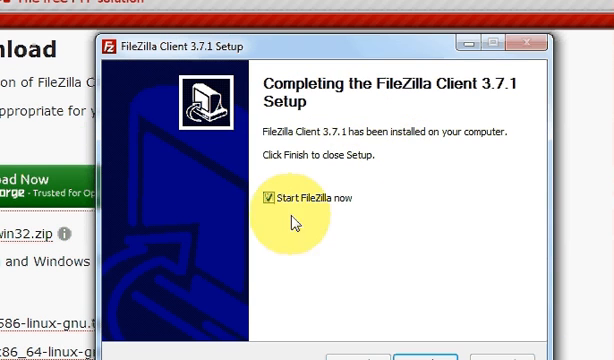
mouse_move(414, 160)
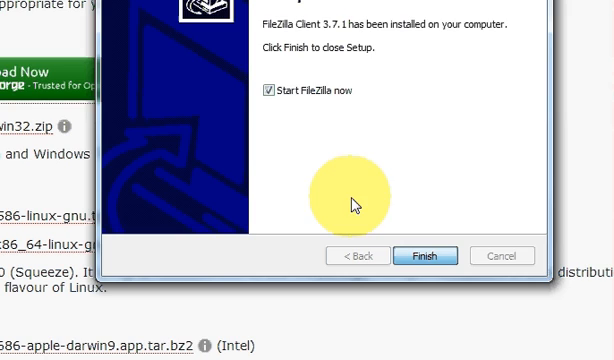
Step: Finish setup with 'Start FileZilla now' ticked and dismiss the 3.7.1 welcome notice
click(424, 256)
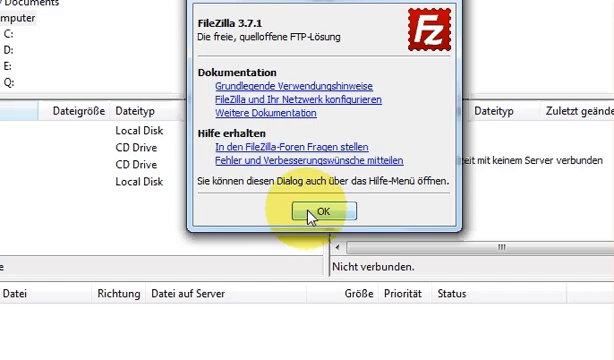
click(310, 212)
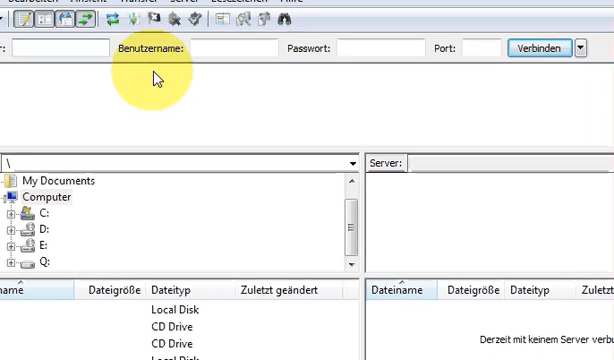